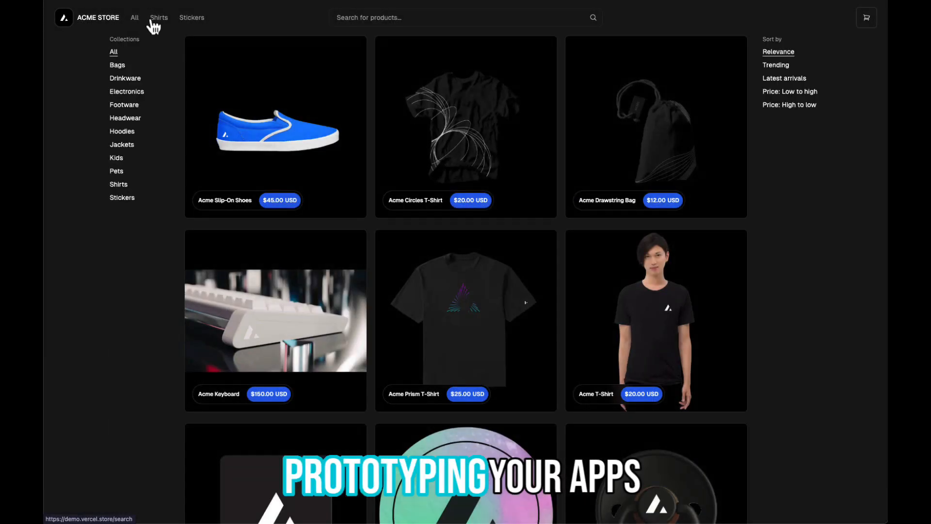
Ask the assistant to deploy the v0 storefront app from git to production
left_click(191, 17)
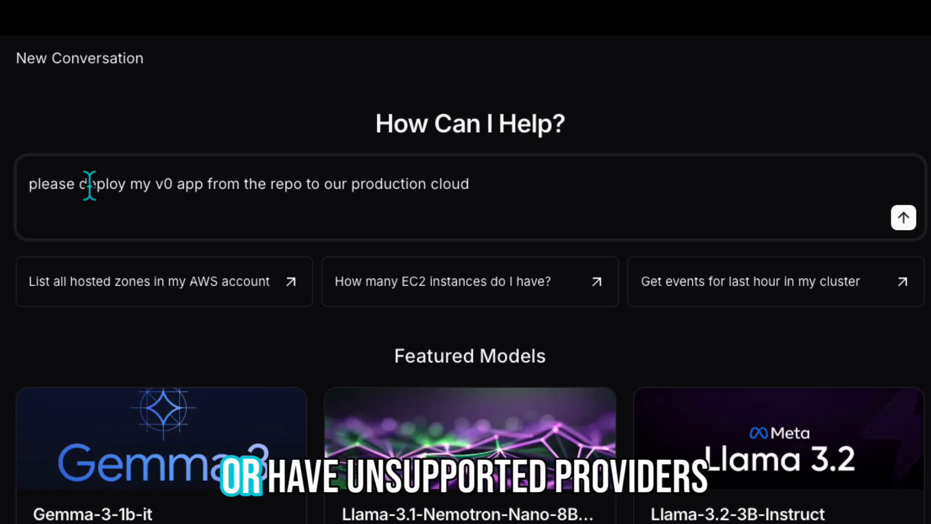
mouse_move(855, 229)
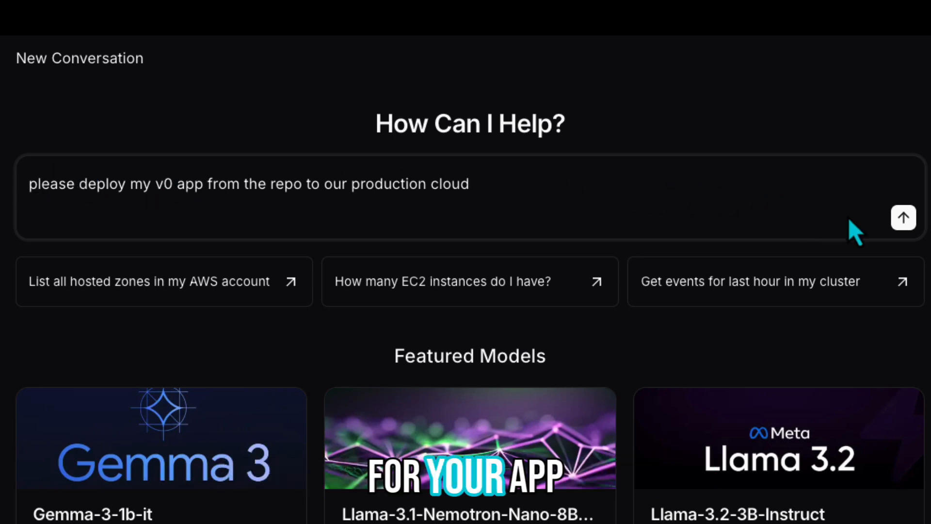
left_click(904, 218)
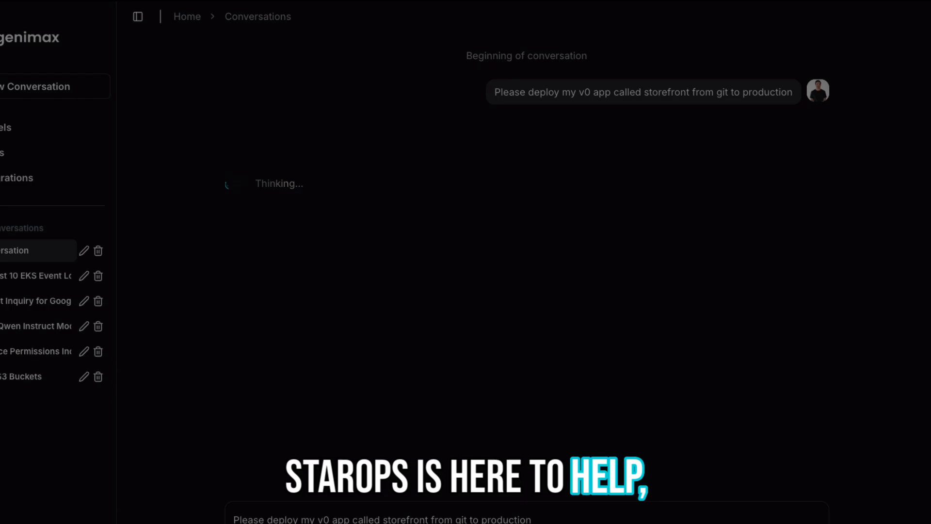
Go to Flows to view the Infrastructure Components catalog
left_click(137, 16)
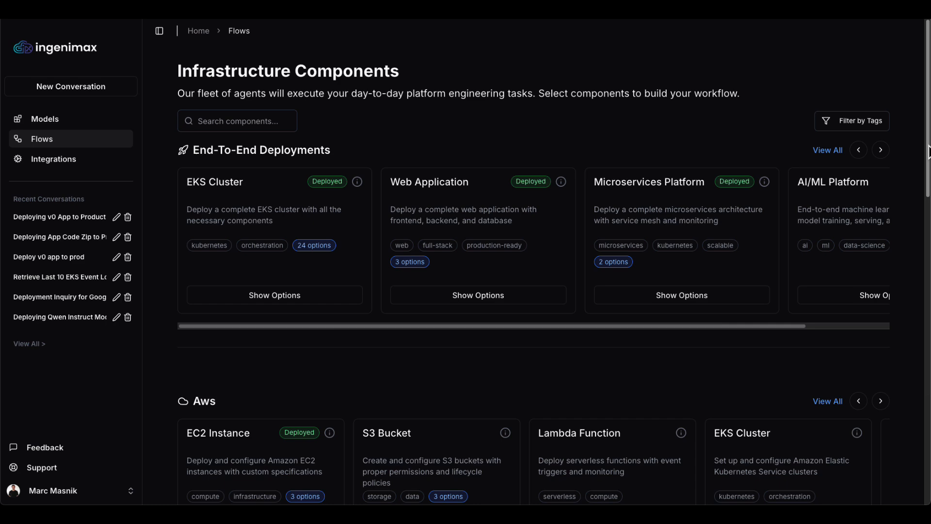
Scroll the component carousels and deploy the Monitoring Stack card
scroll("down", 3)
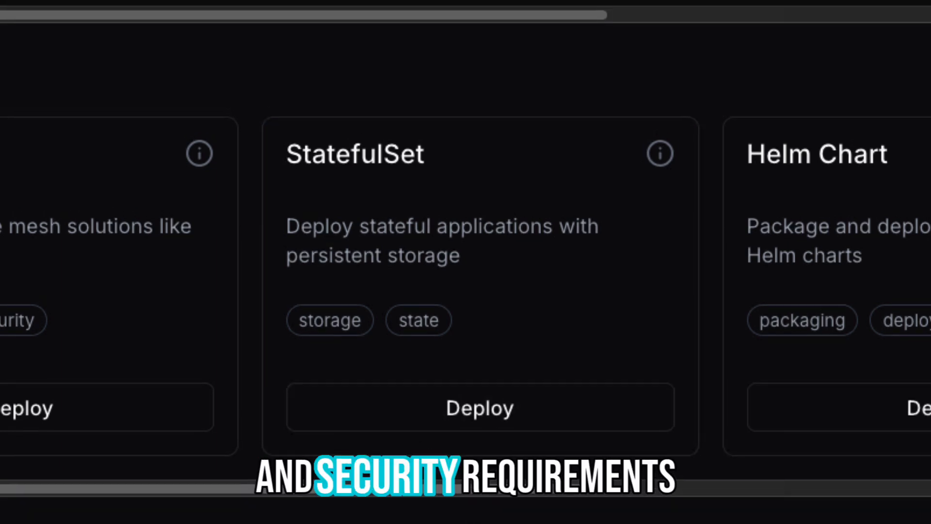
scroll("down", 3)
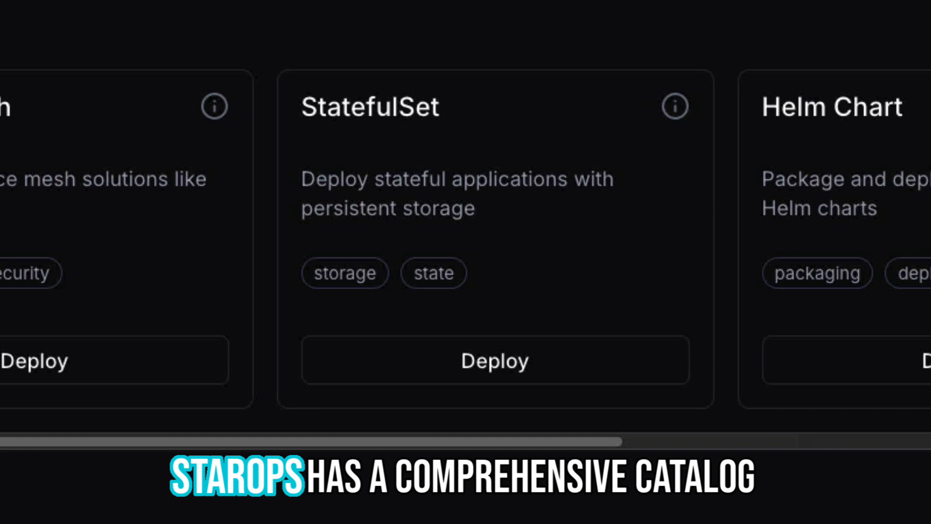
scroll("down", 3)
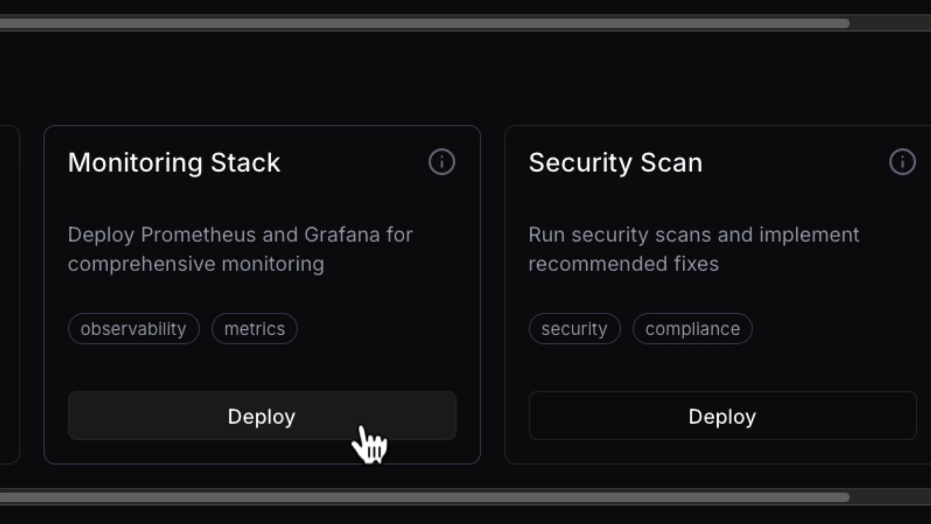
left_click(260, 415)
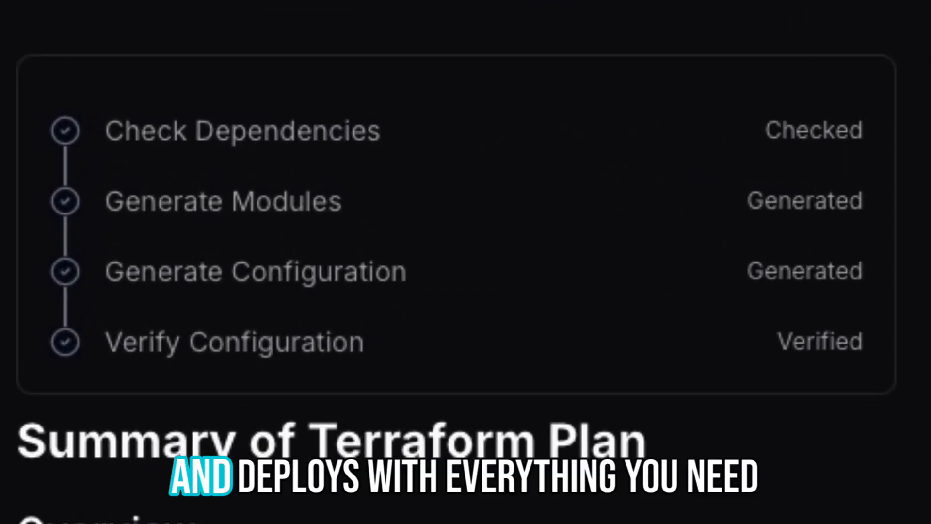
scroll("down", 3)
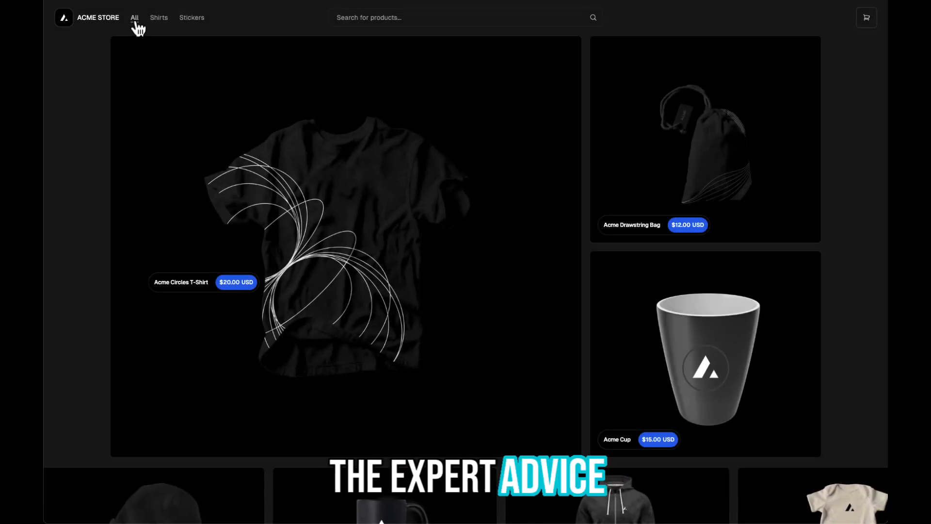
Browse the Acme Store Shirts collection of three t-shirts
left_click(159, 18)
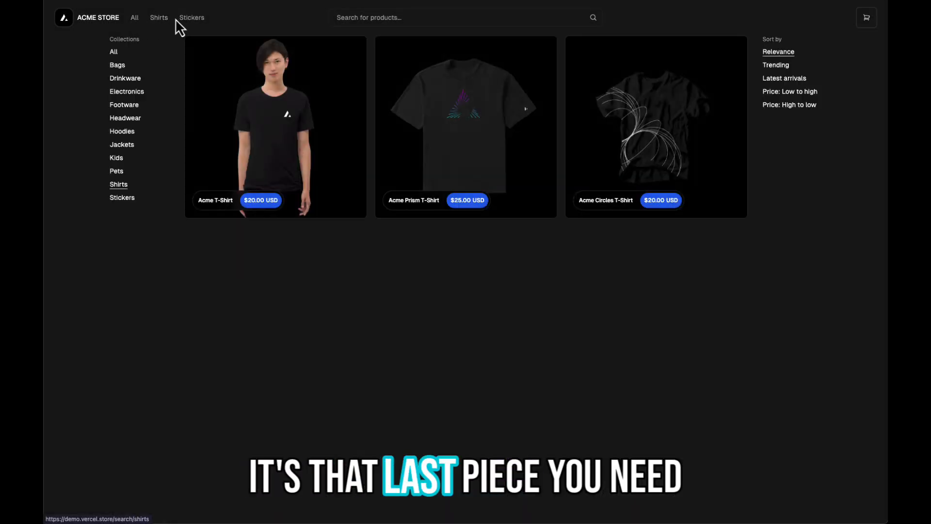